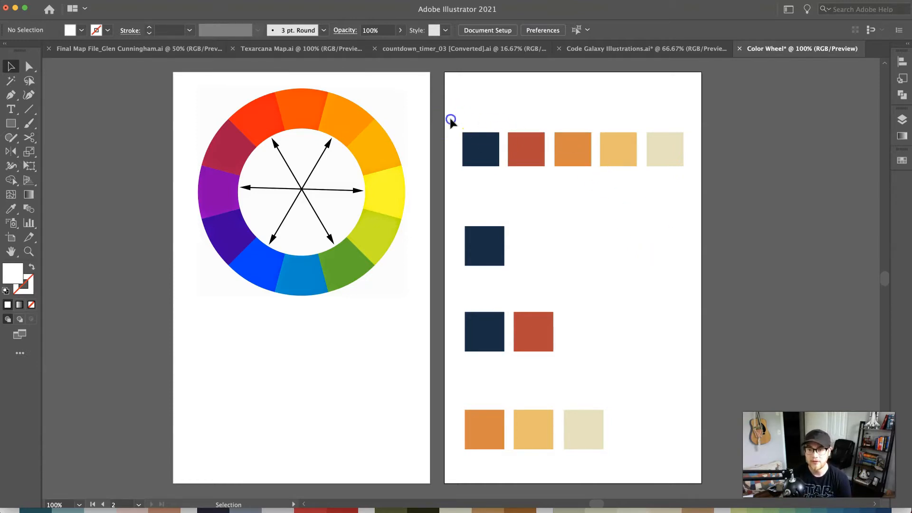
# Step: Select the top row of five colour squares and then the colour wheel
pyautogui.moveTo(459, 133); pyautogui.dragTo(686, 169)
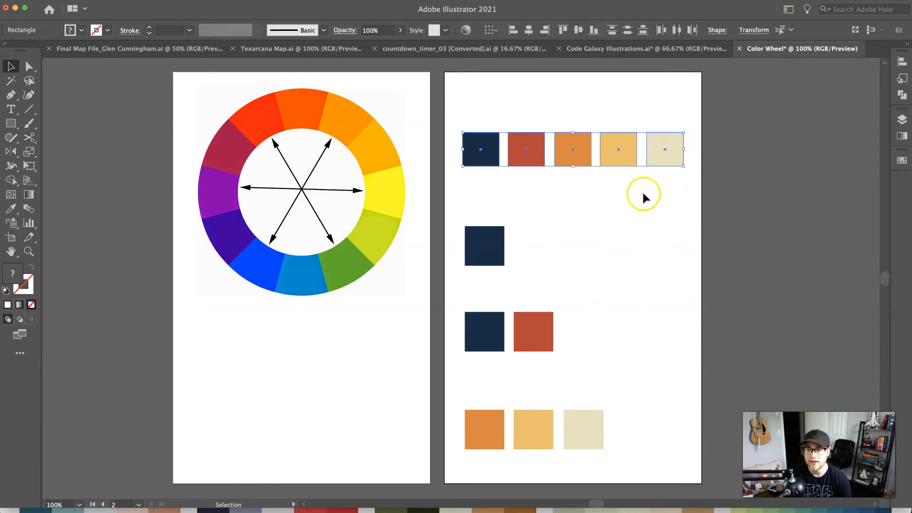
pyautogui.moveTo(585, 197)
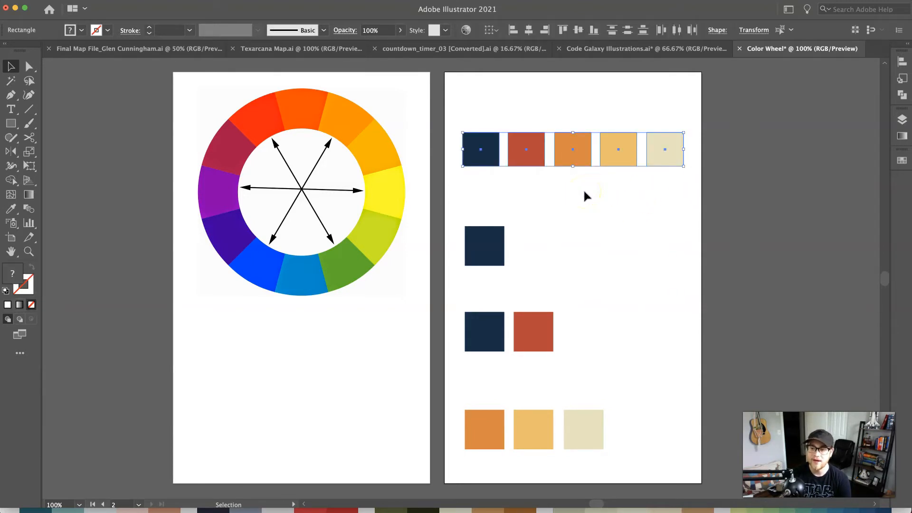
pyautogui.moveTo(585, 197)
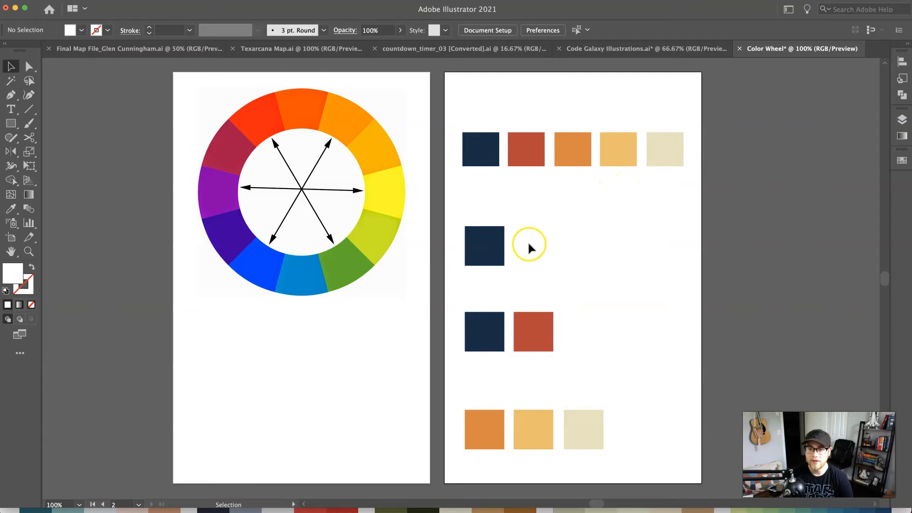
pyautogui.moveTo(525, 249)
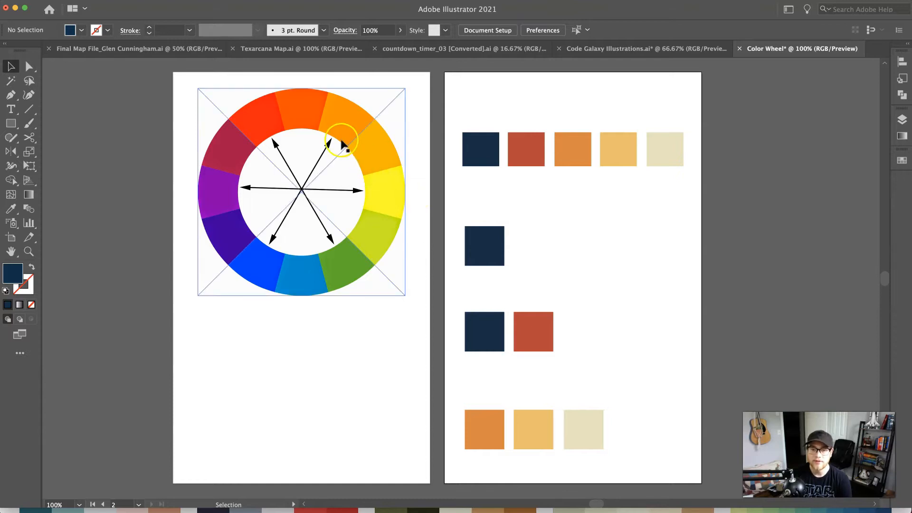
pyautogui.moveTo(346, 160)
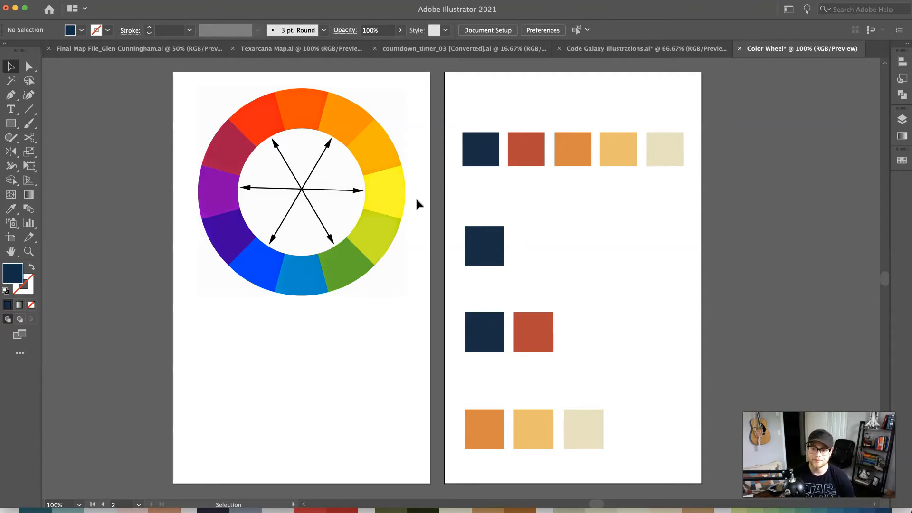
pyautogui.click(345, 137)
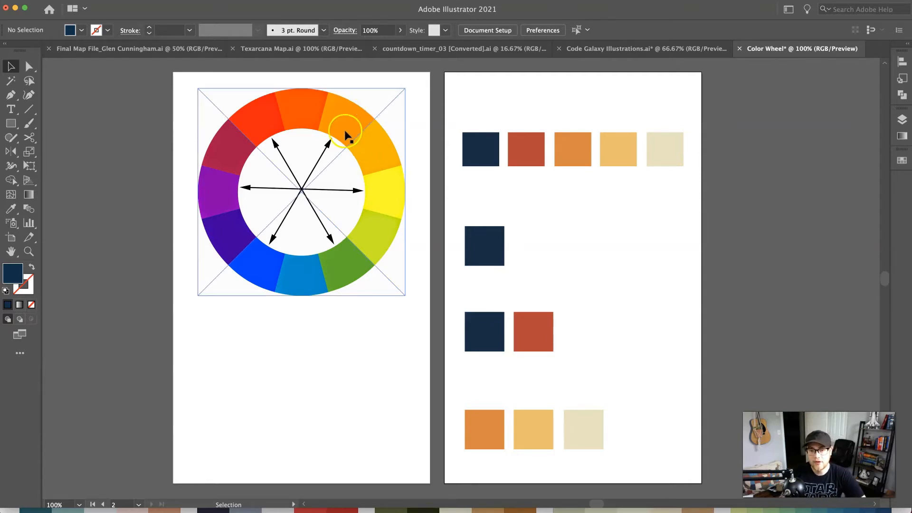
pyautogui.moveTo(278, 264)
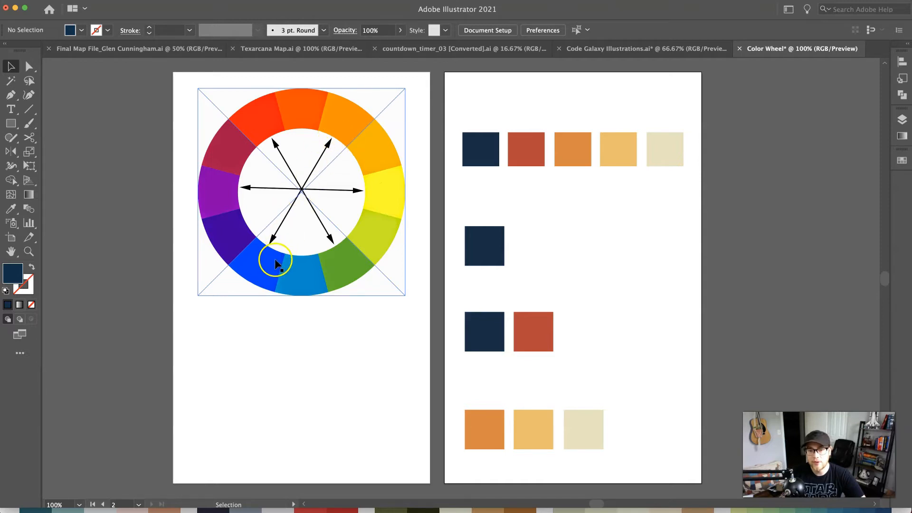
pyautogui.moveTo(341, 259)
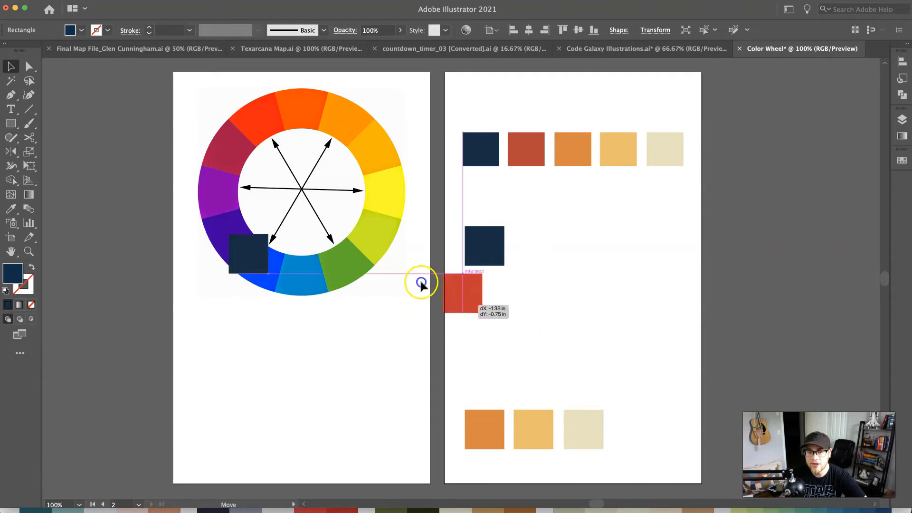
# Step: Drag the red square back beside the navy square to restore the pair
pyautogui.moveTo(464, 292); pyautogui.dragTo(242, 134)
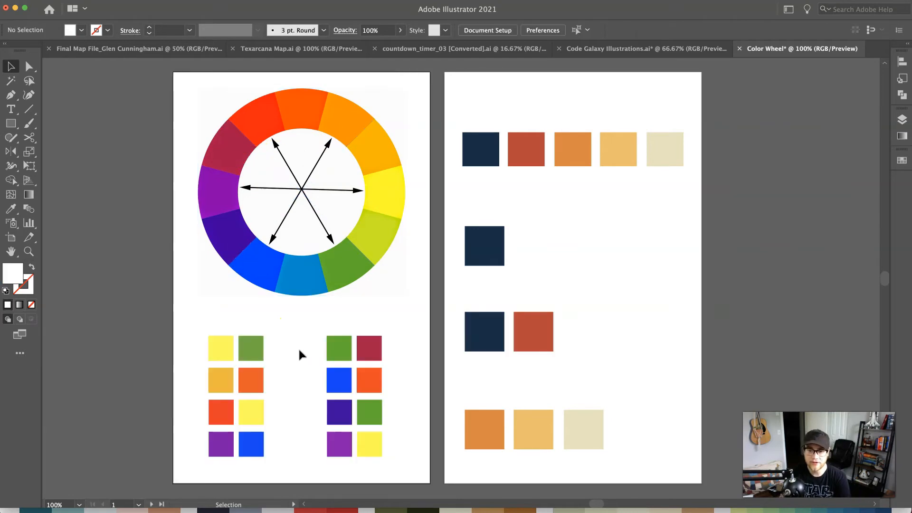
pyautogui.click(340, 210)
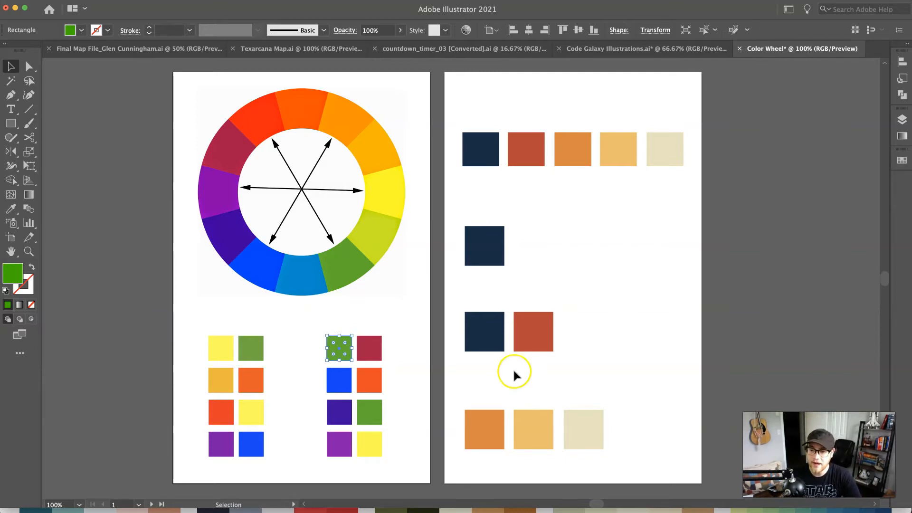
pyautogui.moveTo(513, 396)
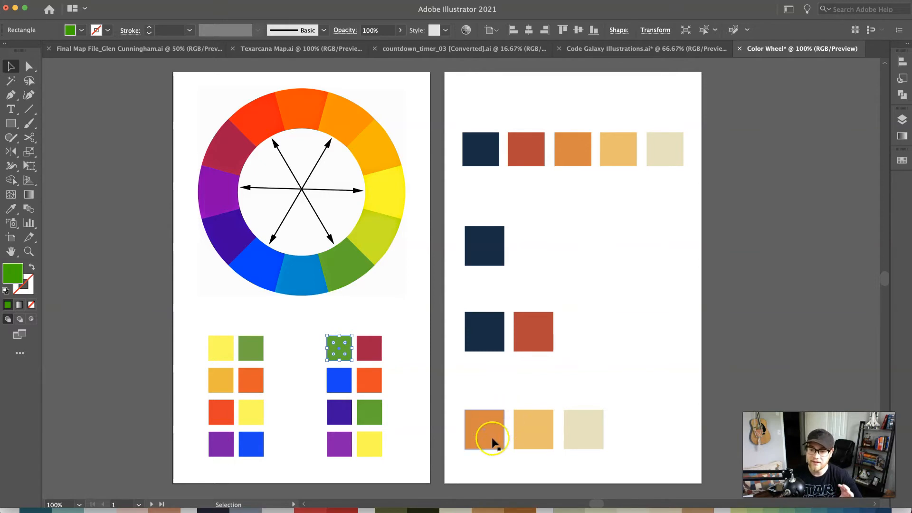
pyautogui.moveTo(495, 444)
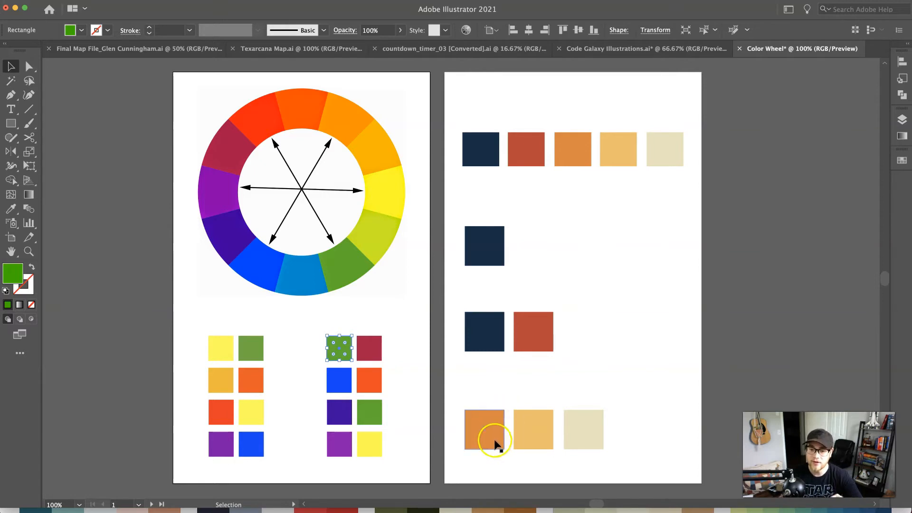
# Step: Move the orange square and the yellow and linen squares up into the navy-red row
pyautogui.moveTo(484, 429); pyautogui.dragTo(576, 331)
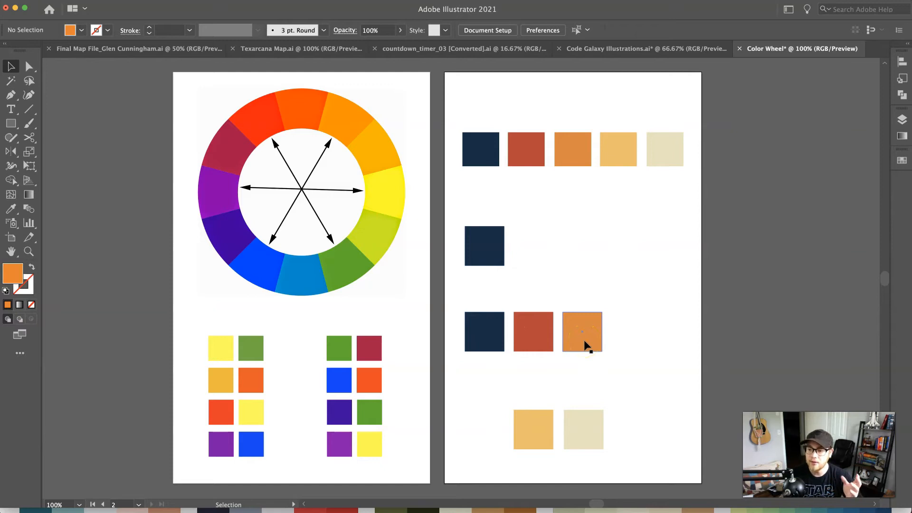
pyautogui.moveTo(581, 331); pyautogui.dragTo(544, 342)
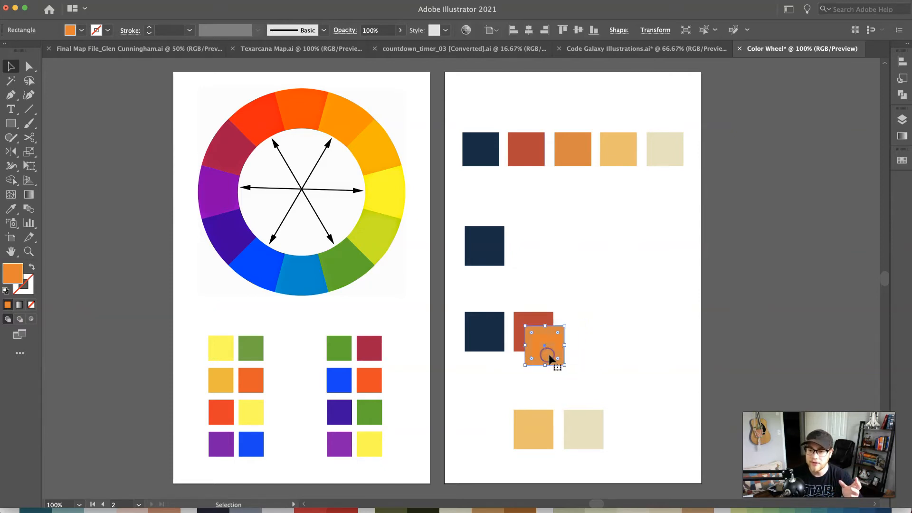
pyautogui.moveTo(543, 345); pyautogui.dragTo(556, 358)
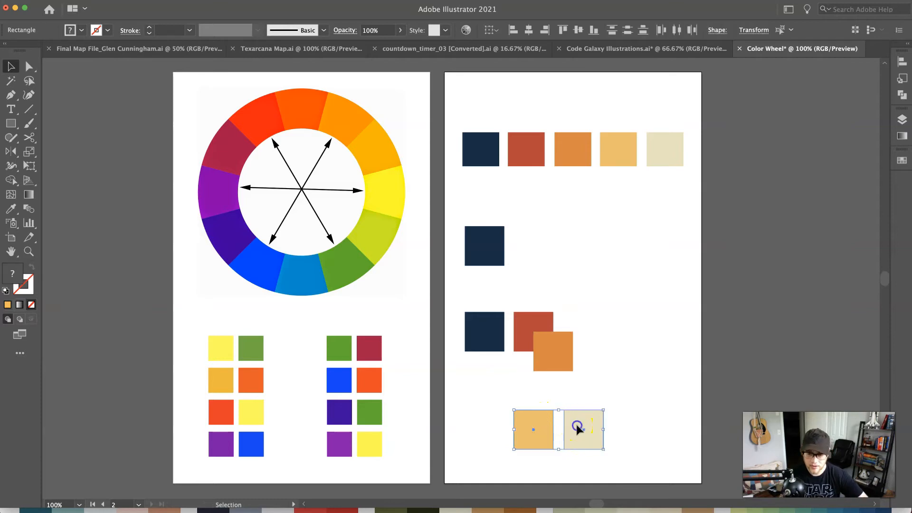
pyautogui.moveTo(558, 429); pyautogui.dragTo(660, 333)
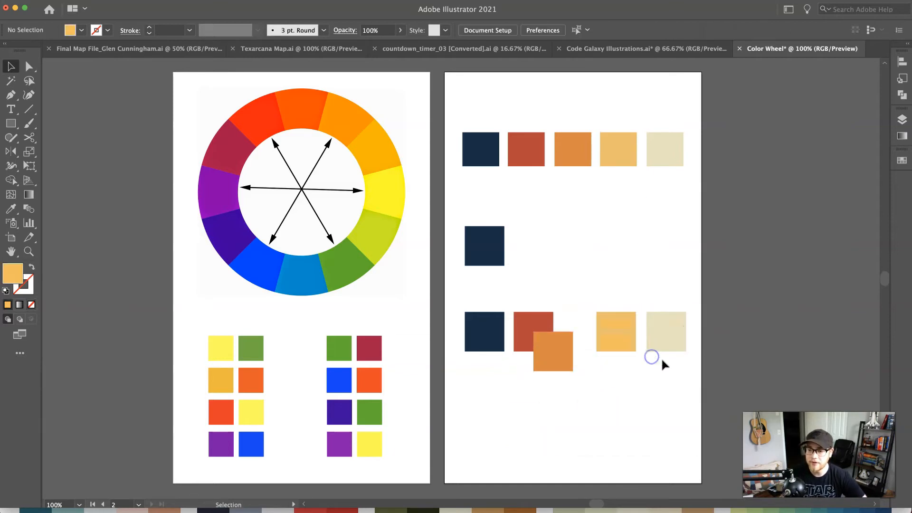
# Step: Slot orange between red and yellow and even out the gaps between all five squares
pyautogui.moveTo(545, 353); pyautogui.dragTo(602, 343)
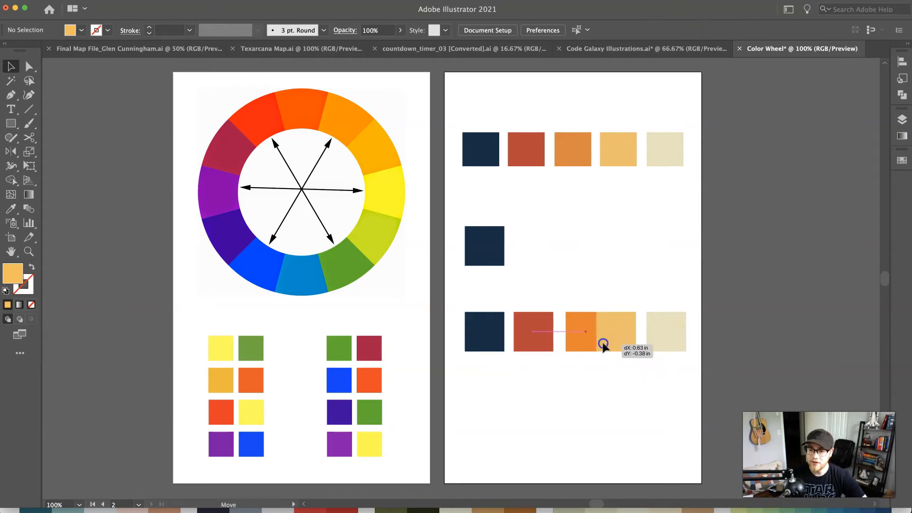
pyautogui.moveTo(602, 343); pyautogui.dragTo(527, 343)
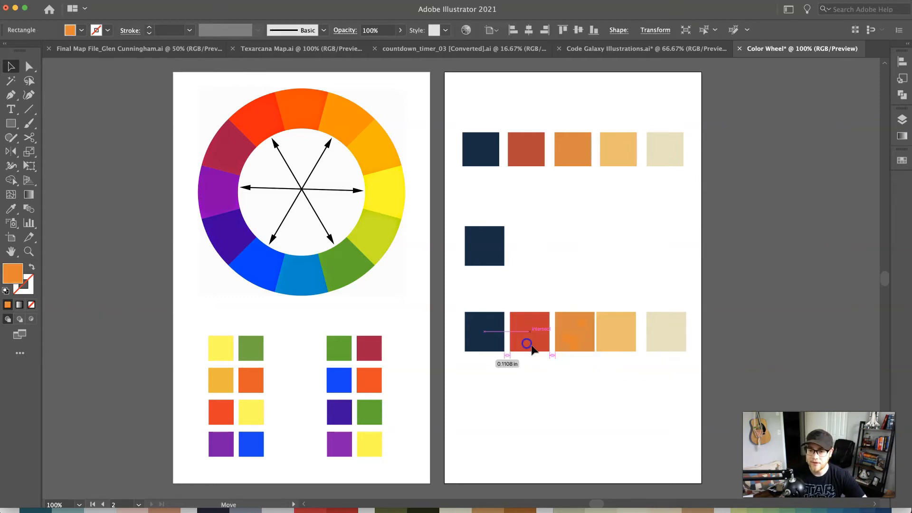
pyautogui.moveTo(527, 342); pyautogui.dragTo(491, 342)
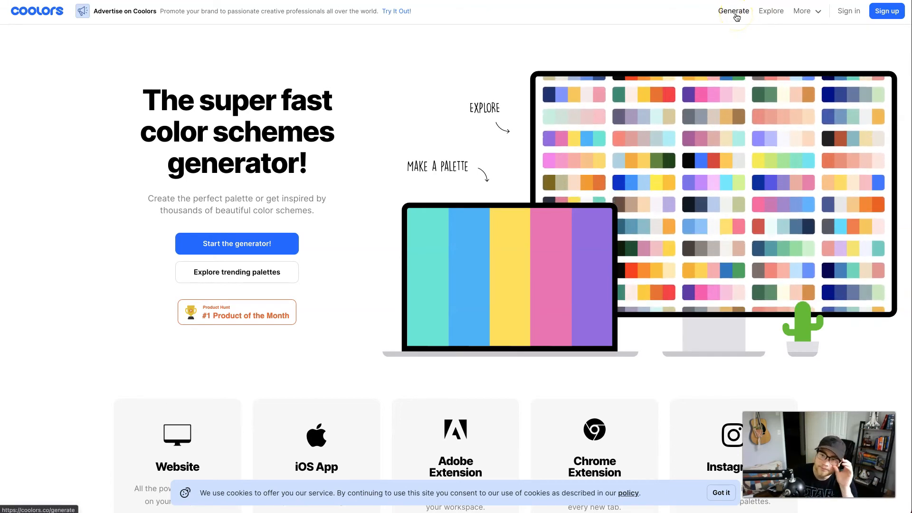
# Step: Go to the palette generator and hide the Squarespace sponsored ad card
pyautogui.click(733, 10)
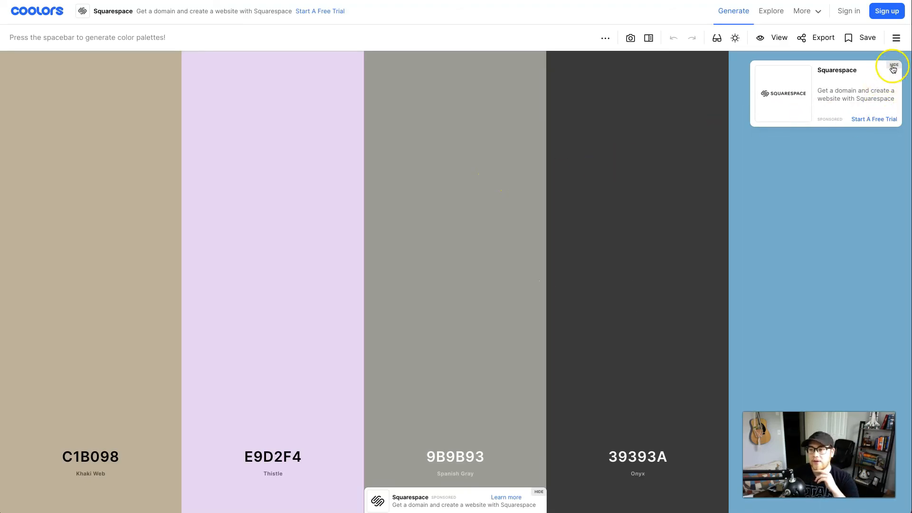
pyautogui.click(894, 66)
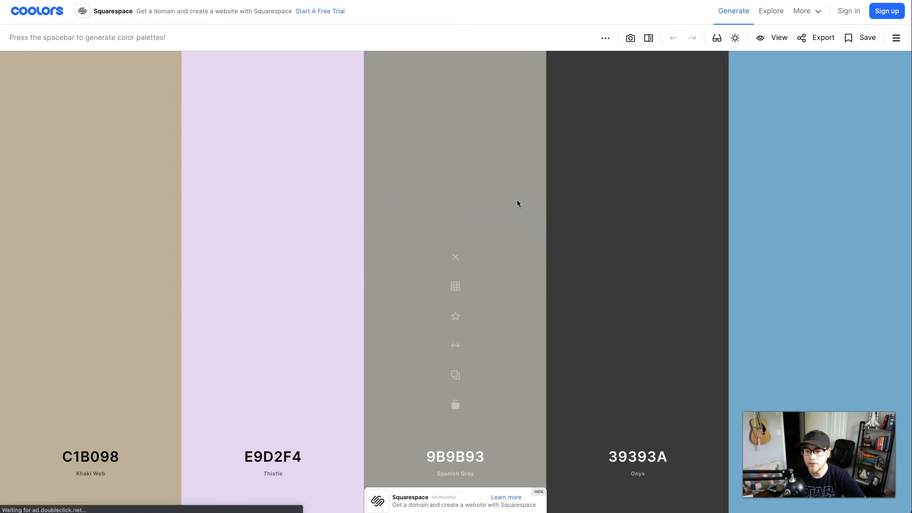
# Step: Generate a palette, lock Oxford Blue, and regenerate the other four colours twice
pyautogui.press('space')
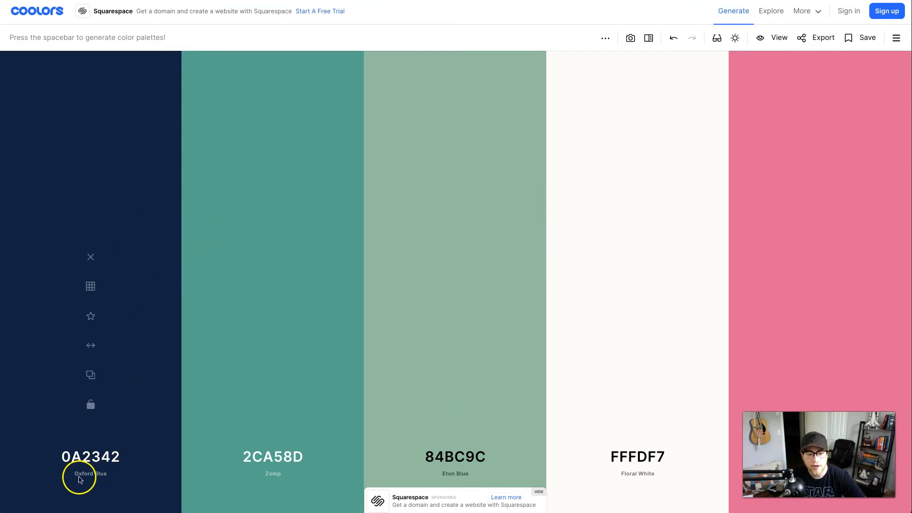
pyautogui.moveTo(124, 306)
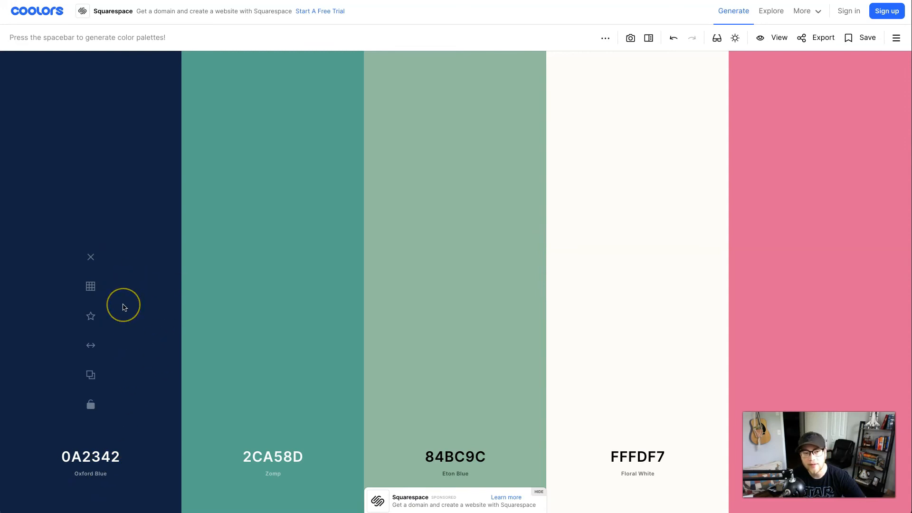
pyautogui.moveTo(123, 299)
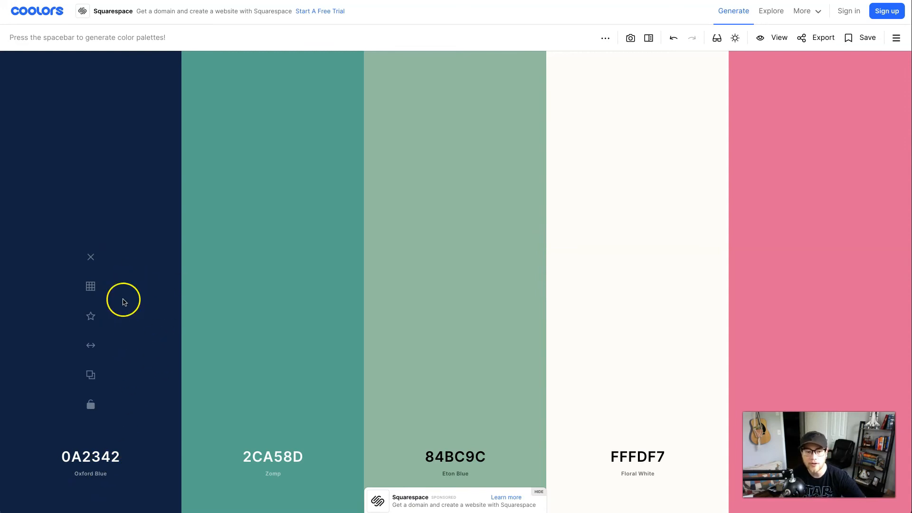
pyautogui.moveTo(121, 327)
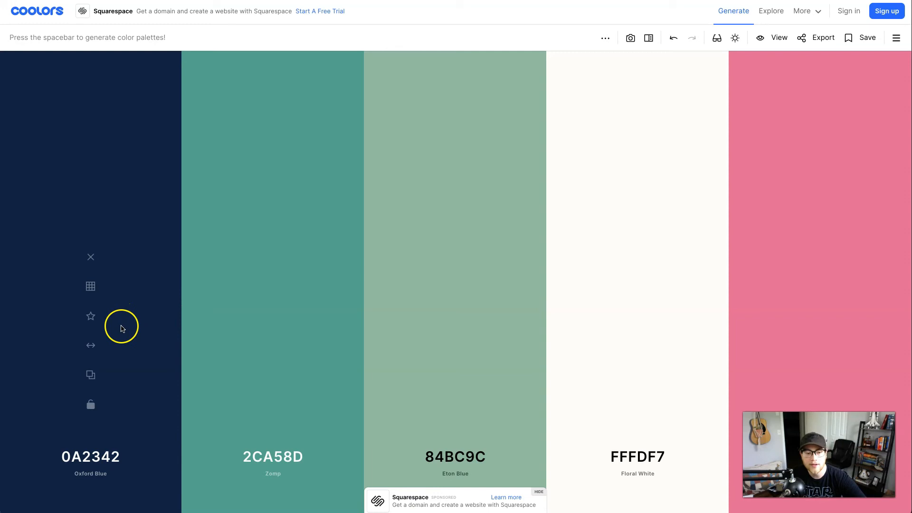
pyautogui.moveTo(91, 406)
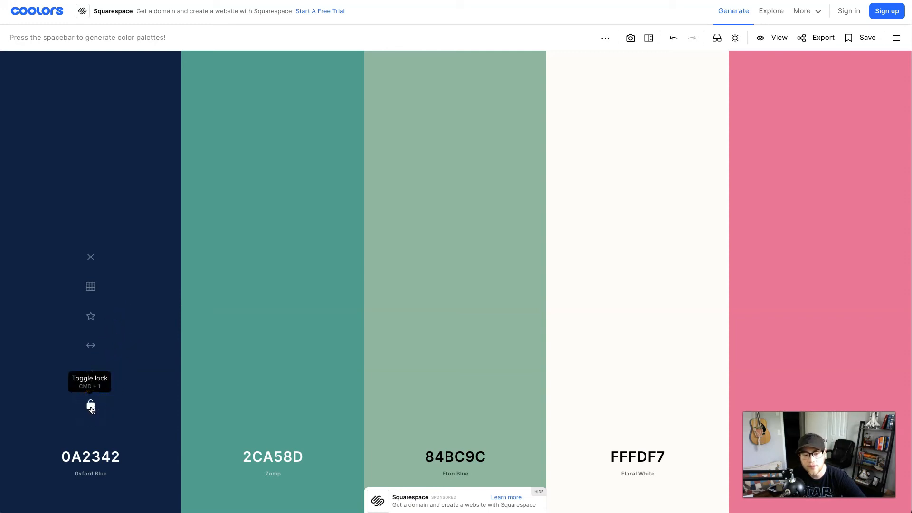
pyautogui.click(90, 407)
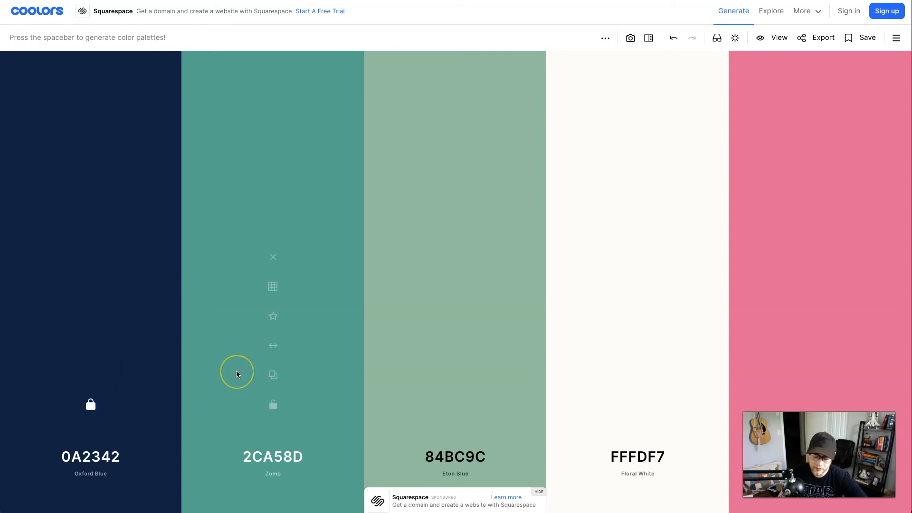
pyautogui.press('space')
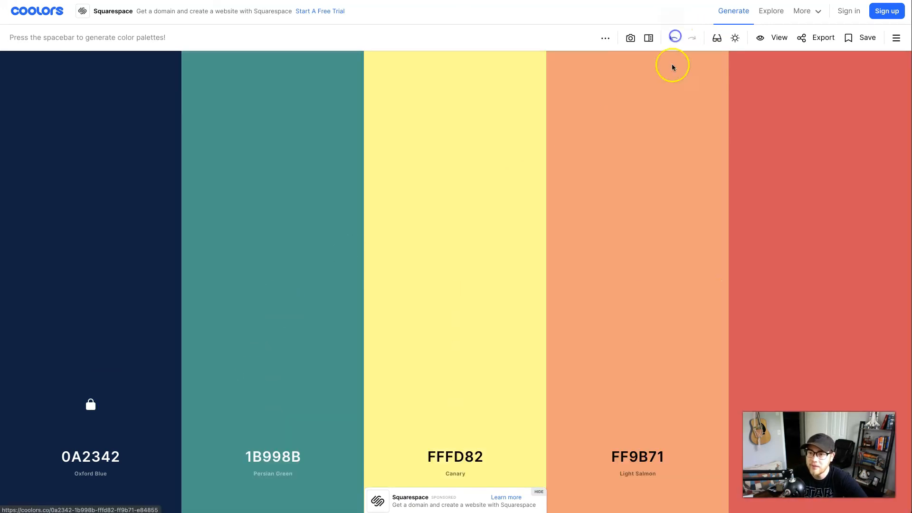
pyautogui.press('space')
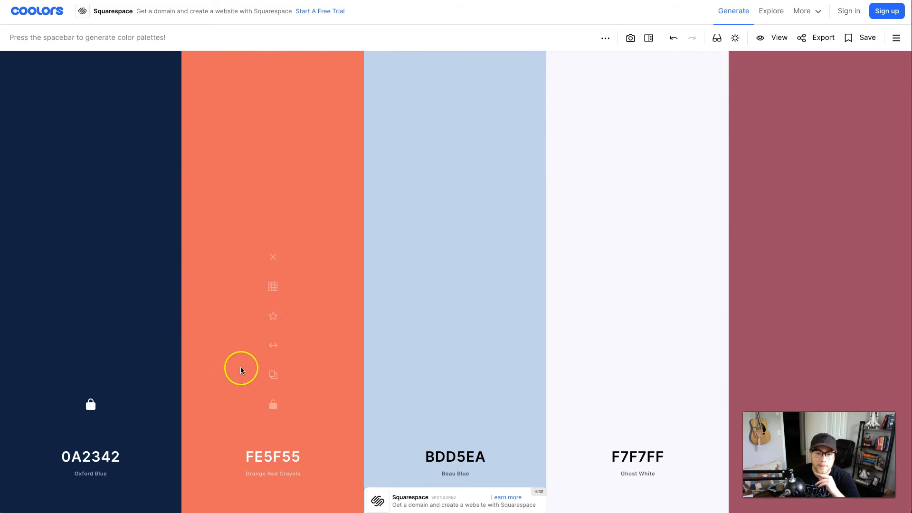
pyautogui.moveTo(340, 369)
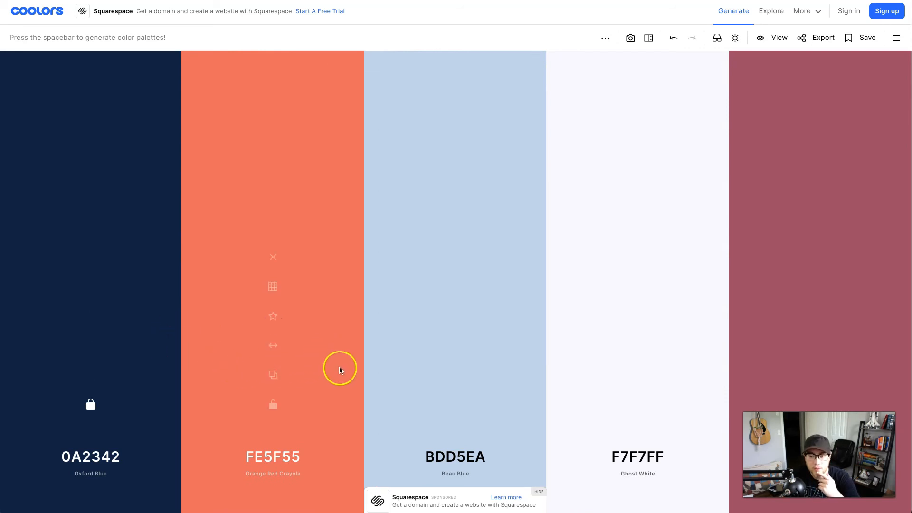
pyautogui.moveTo(255, 489)
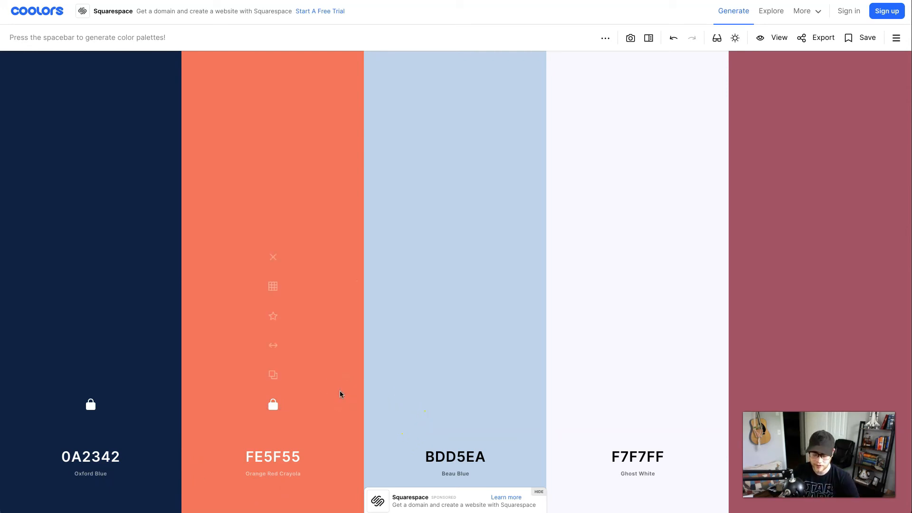
# Step: Regenerate the unlocked slots five times while navy and orange-red stay locked
pyautogui.press('space')
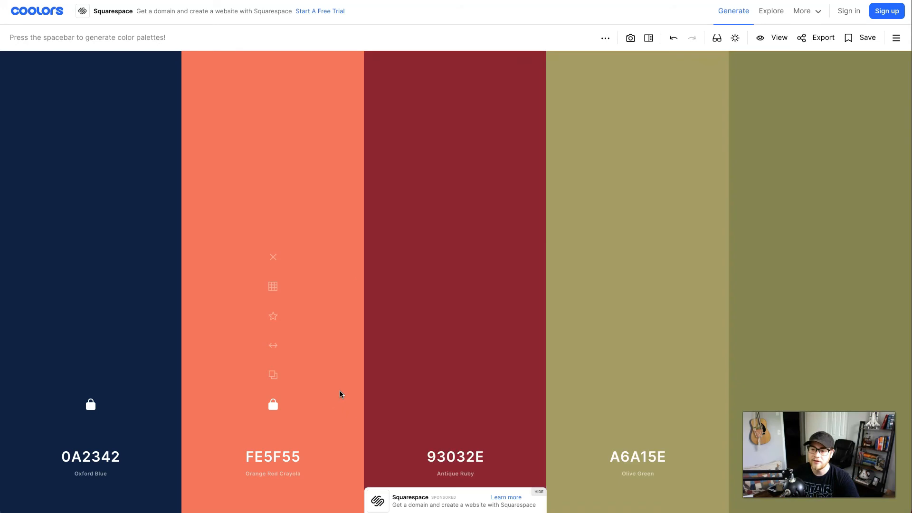
pyautogui.press('space')
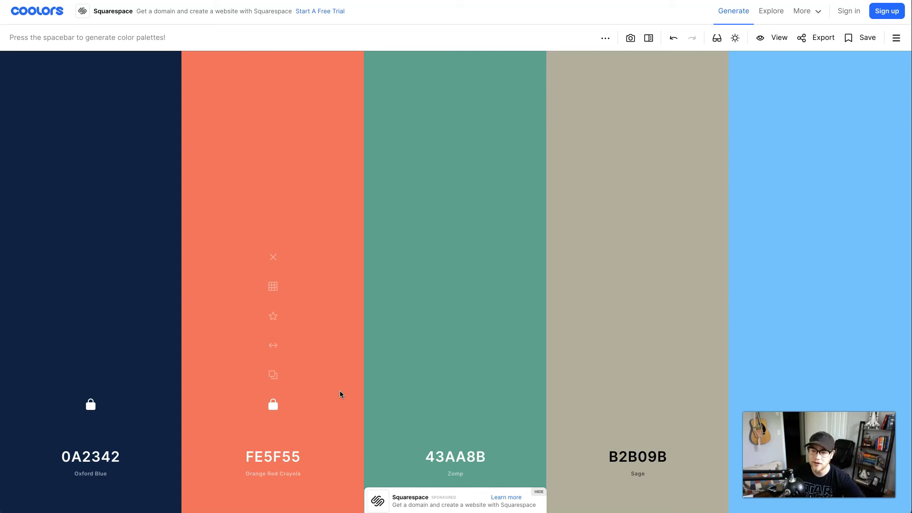
pyautogui.press('space')
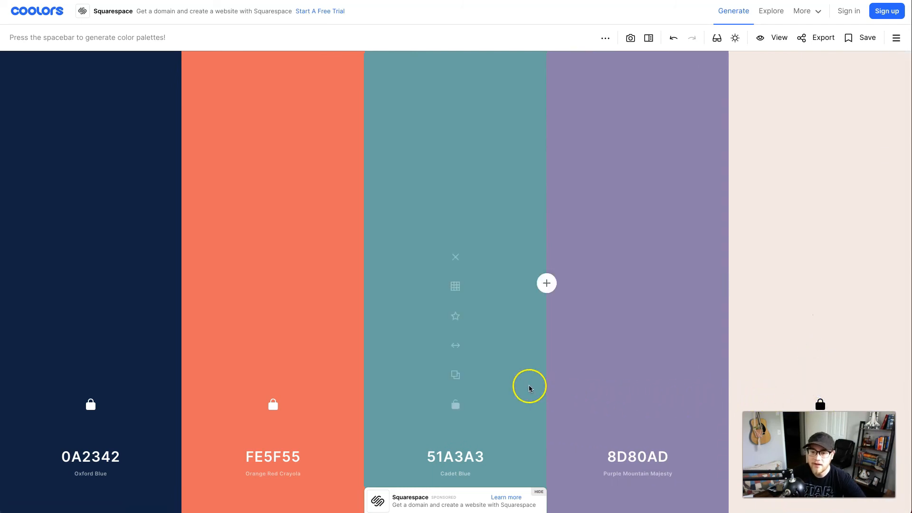
pyautogui.press('space')
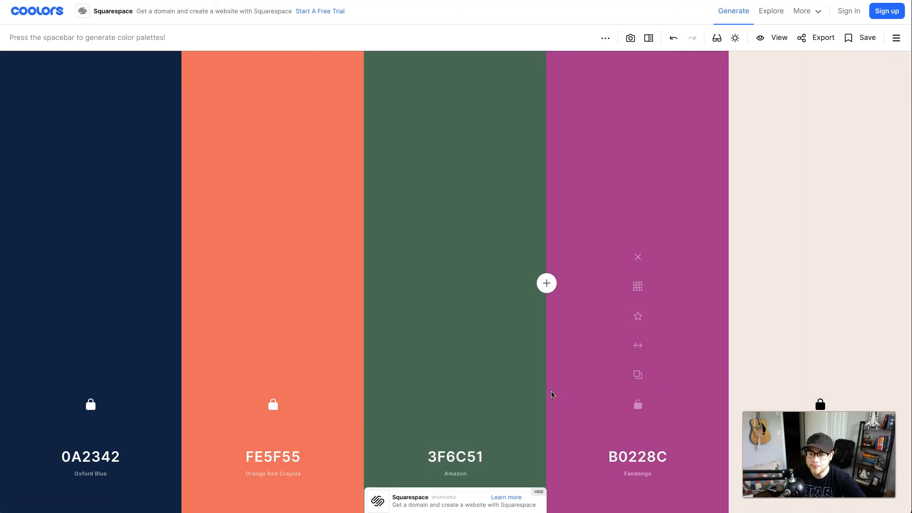
pyautogui.press('space')
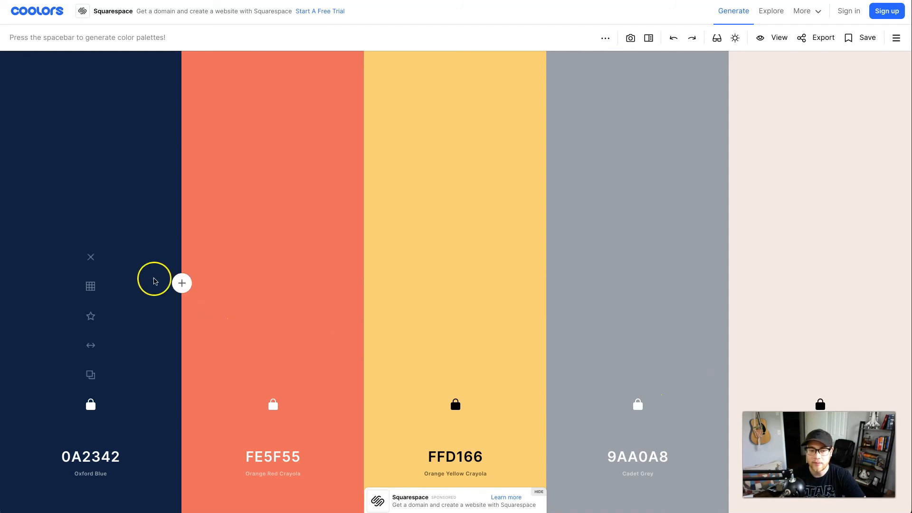
pyautogui.moveTo(240, 305)
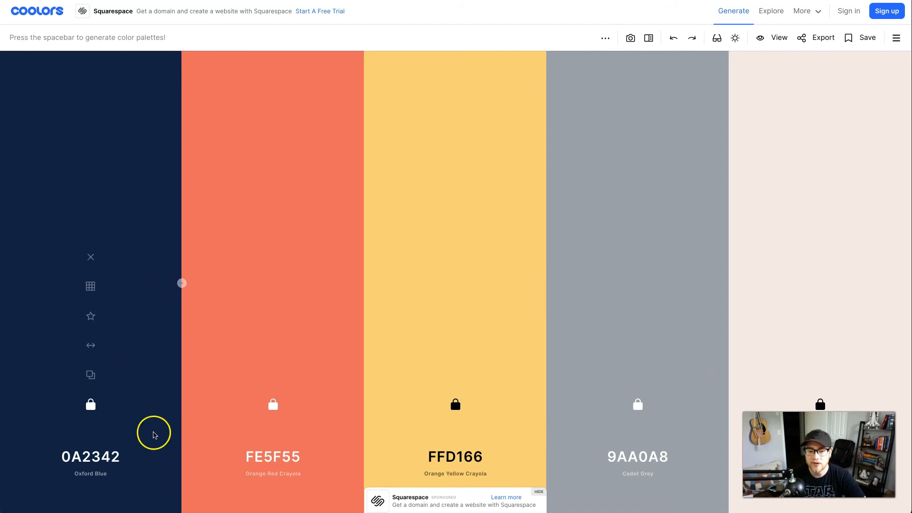
pyautogui.moveTo(454, 456)
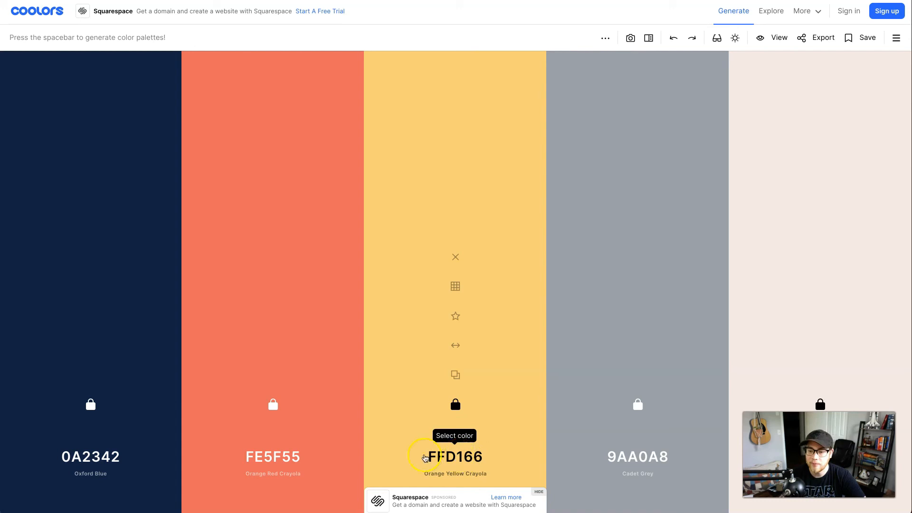
pyautogui.moveTo(414, 422)
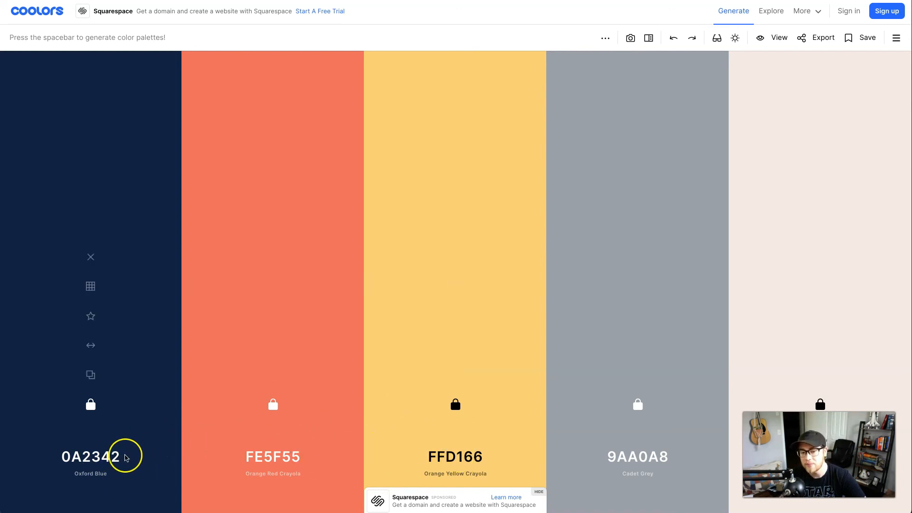
pyautogui.moveTo(819, 279)
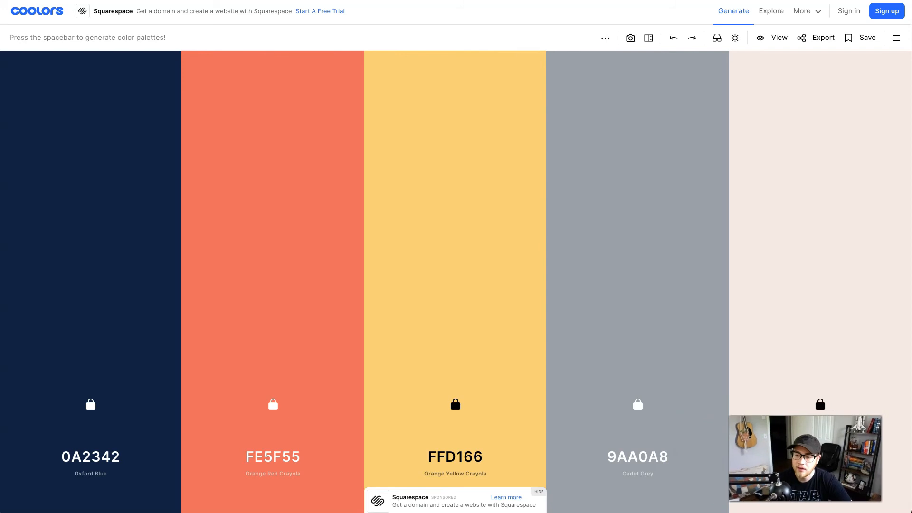
pyautogui.moveTo(547, 376)
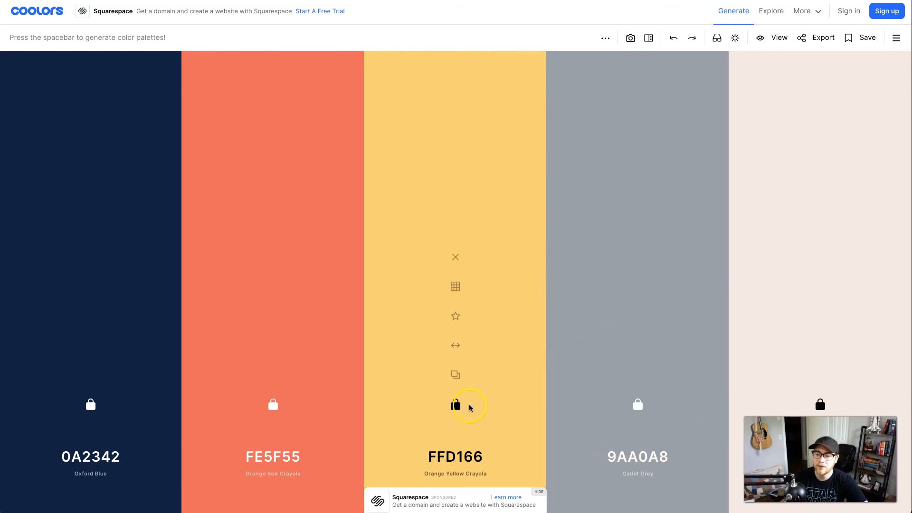
# Step: Lock the yellow FFD166 column so all five palette colours are fixed
pyautogui.click(455, 405)
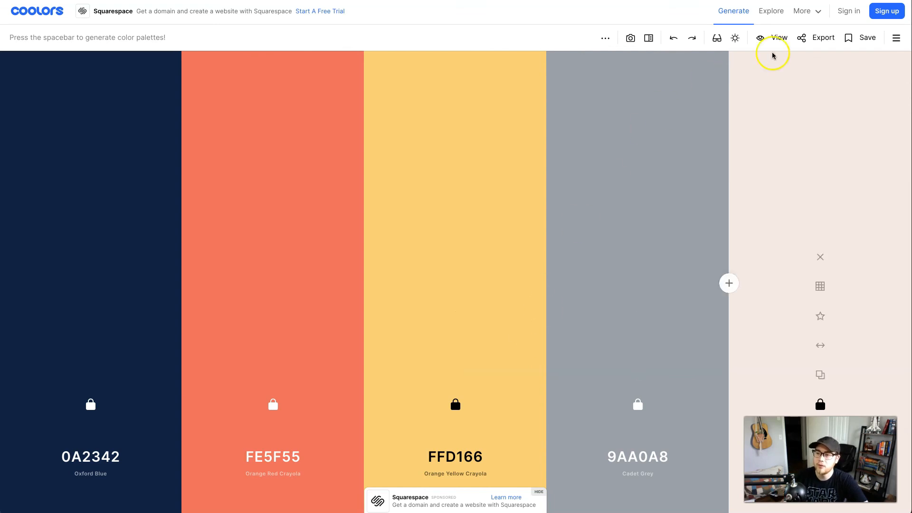
# Step: Export the palette as a PDF titled 'Brading EJajgioe[m'
pyautogui.click(823, 37)
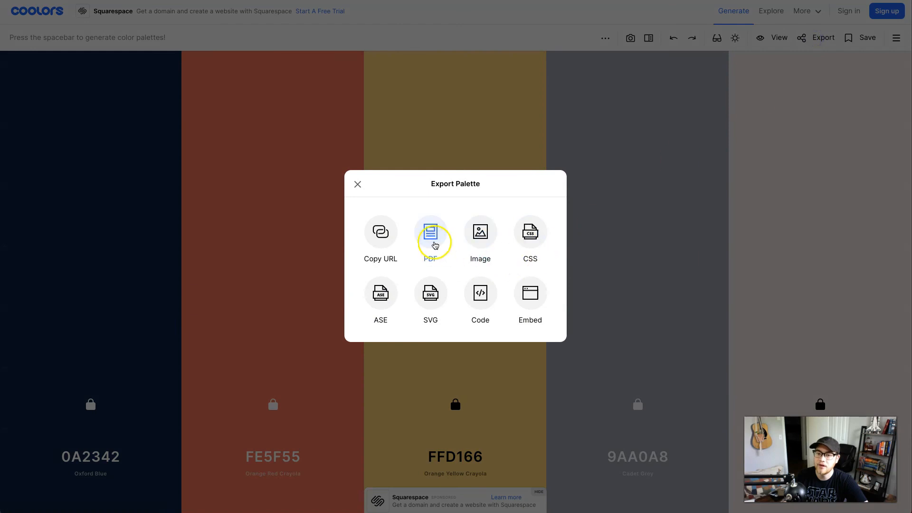
pyautogui.click(430, 232)
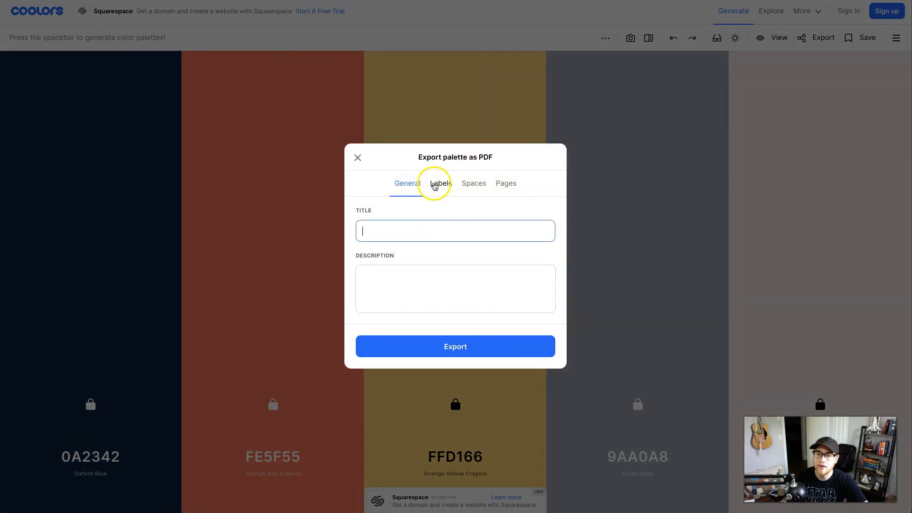
pyautogui.moveTo(422, 264)
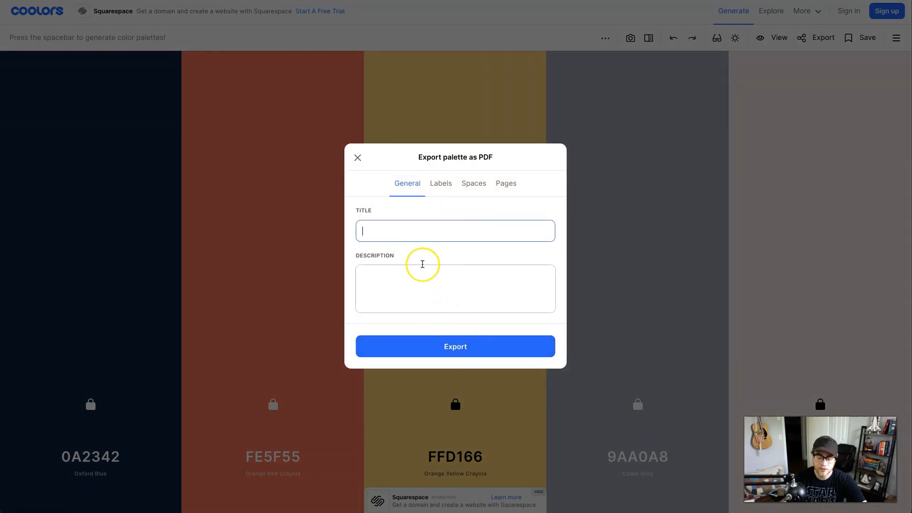
pyautogui.write('Brn')
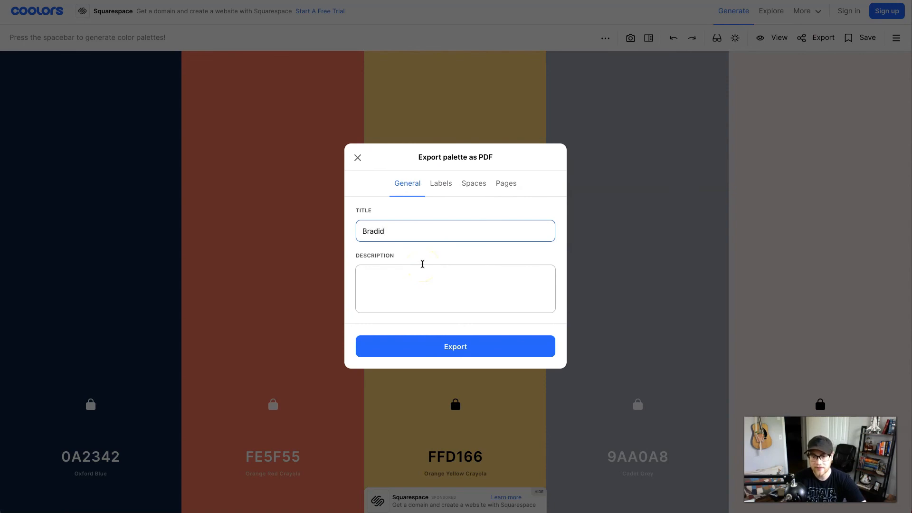
pyautogui.write('ng EJajg')
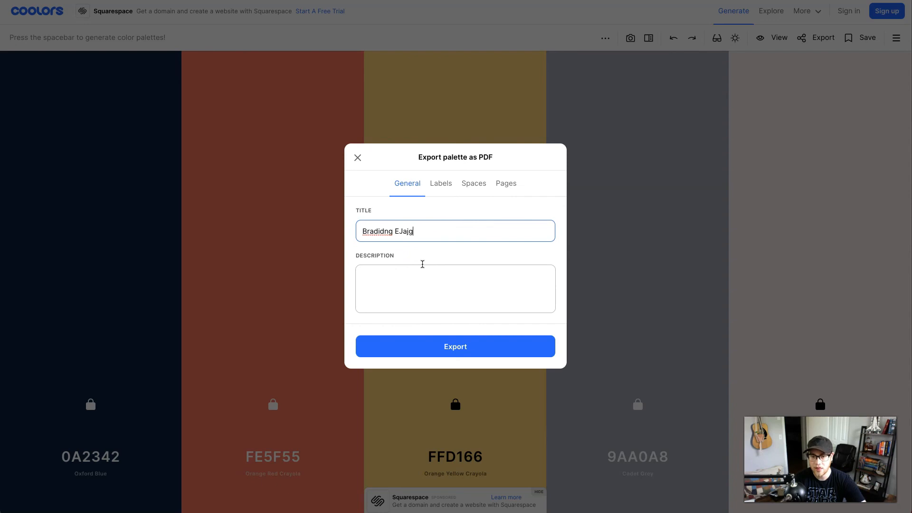
pyautogui.click(455, 345)
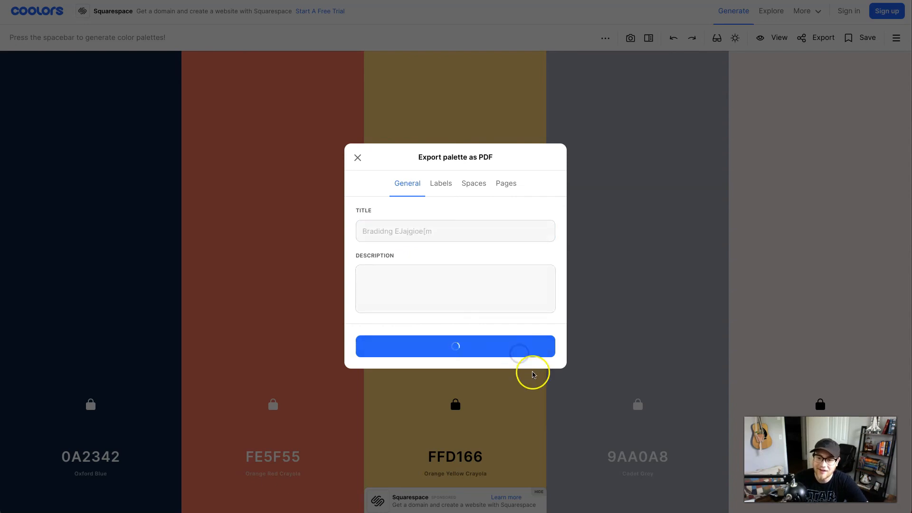
pyautogui.click(455, 346)
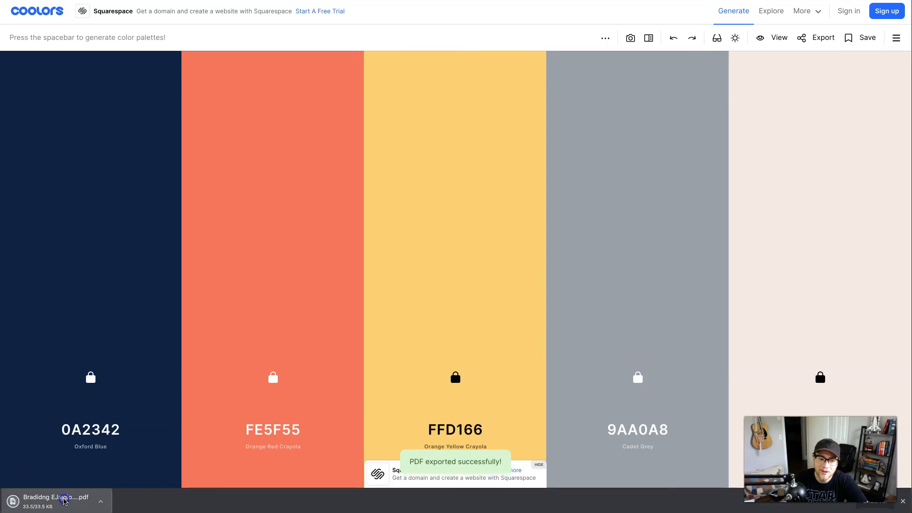
# Step: View the downloaded PDF's four pages and return to page 1 with the colour codes
pyautogui.click(56, 498)
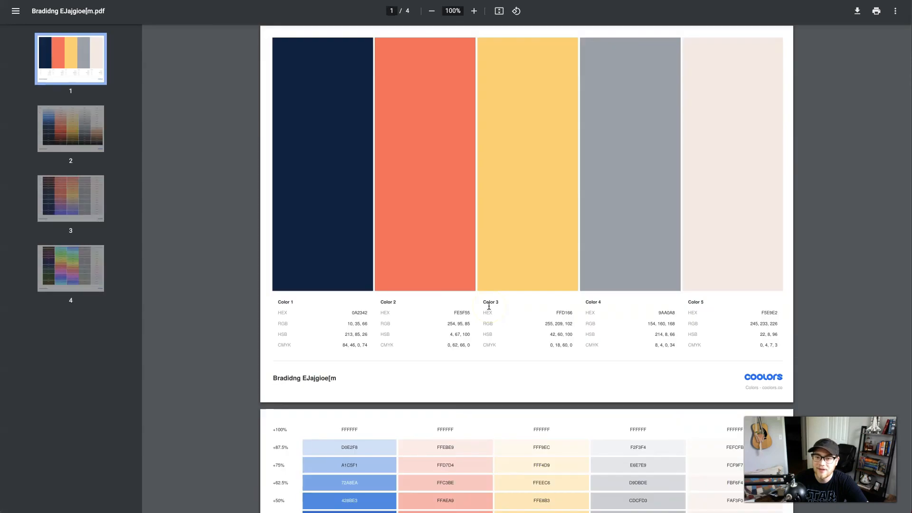
pyautogui.scroll(-3)
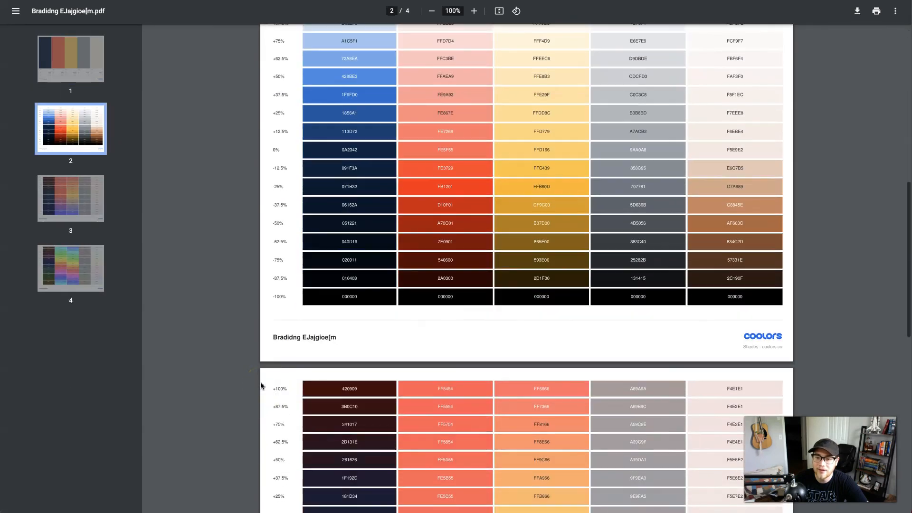
pyautogui.scroll(-3)
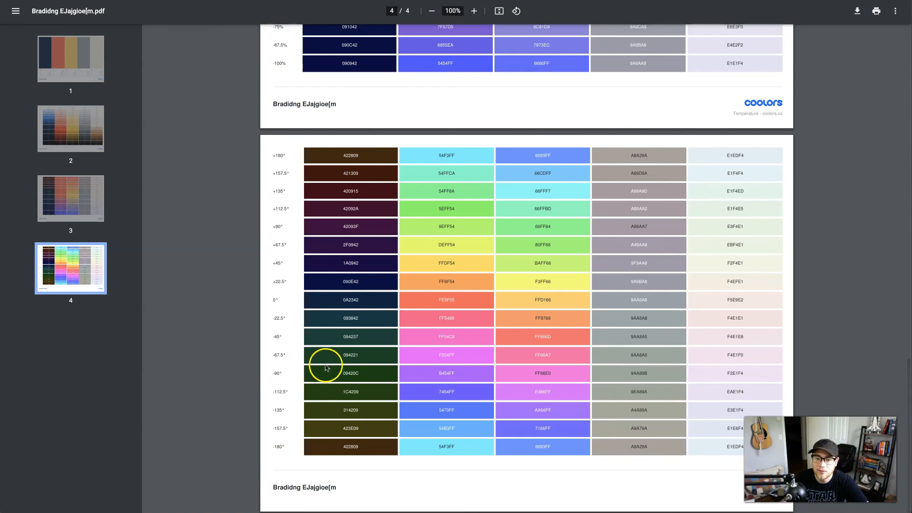
pyautogui.click(71, 59)
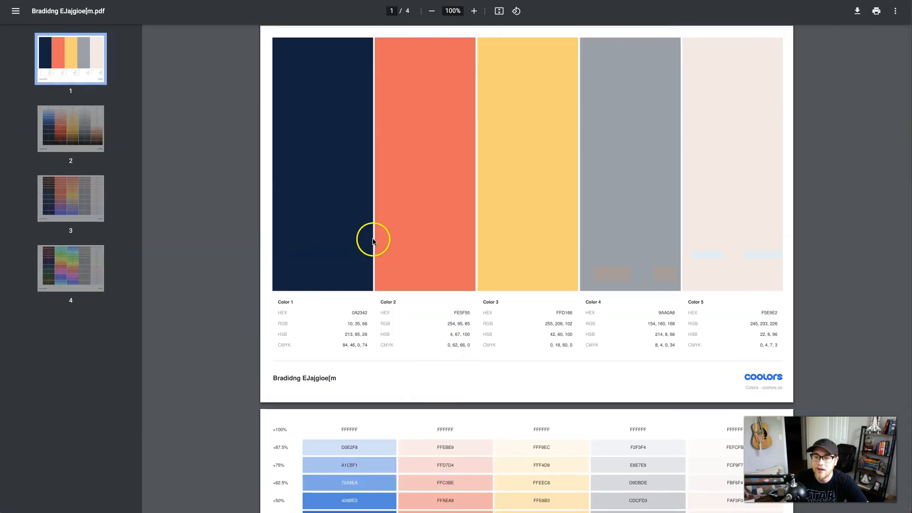
pyautogui.moveTo(721, 336)
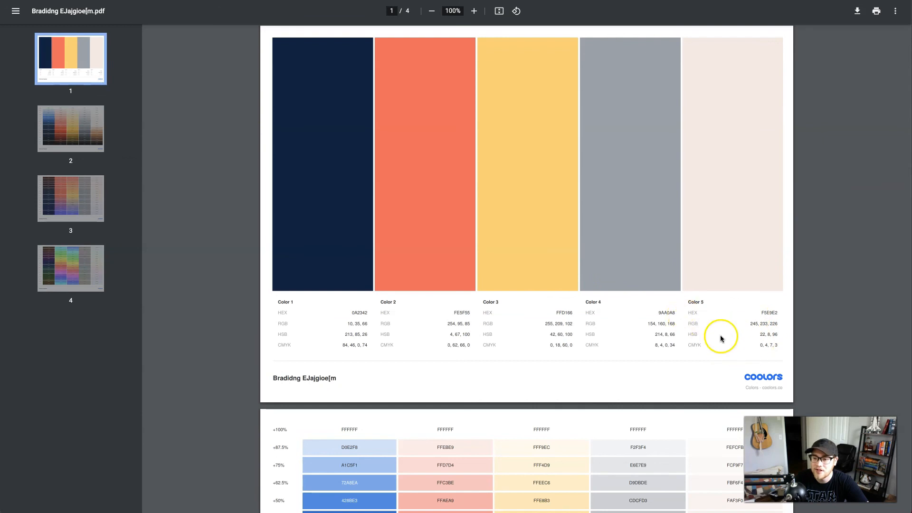
pyautogui.moveTo(526, 235)
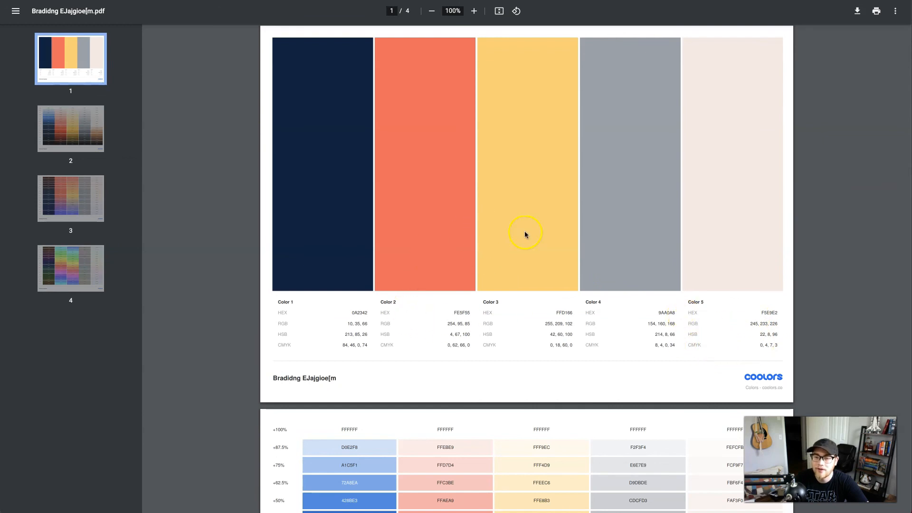
pyautogui.moveTo(243, 279)
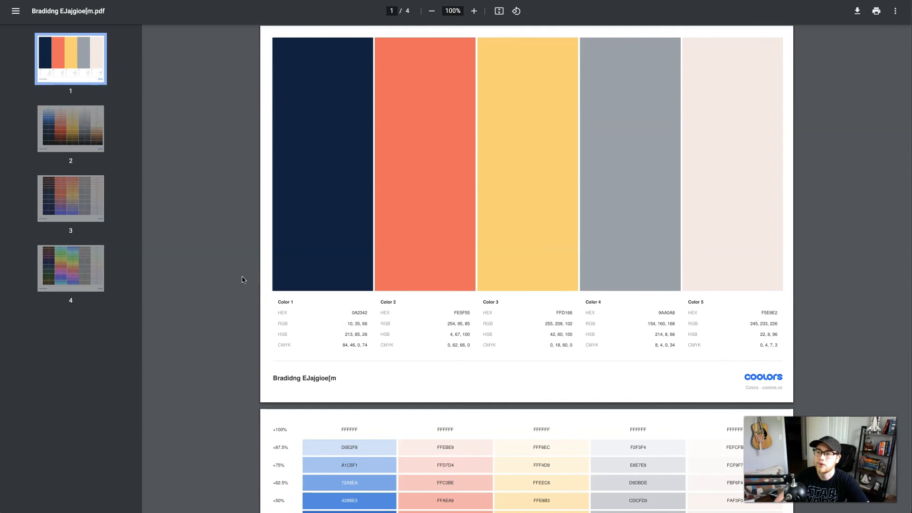